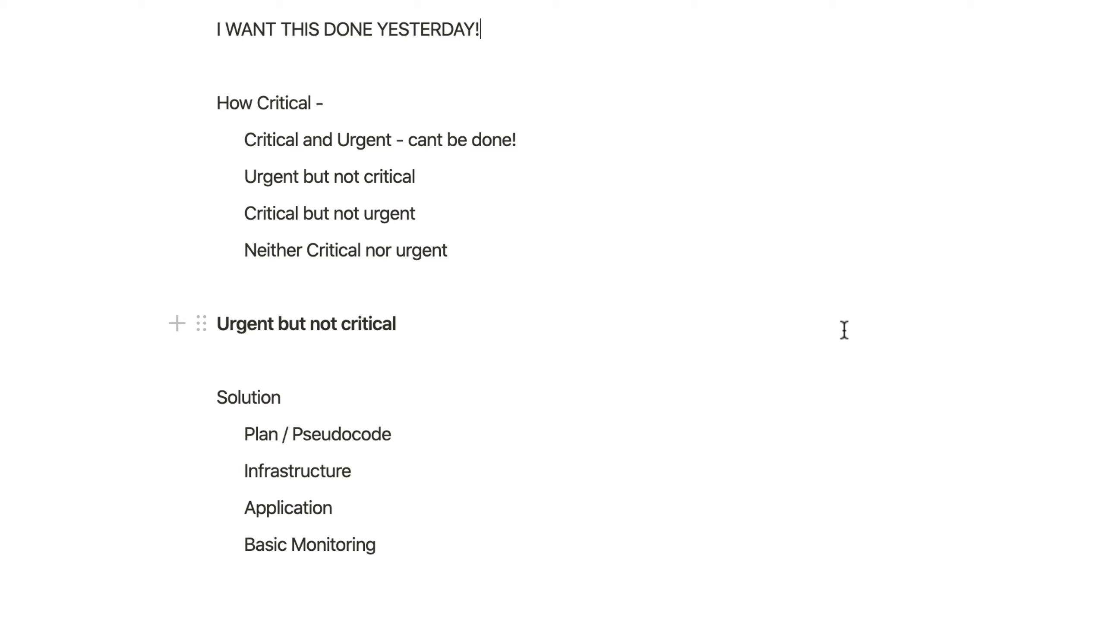
{"action": "scroll", "scroll_direction": "up", "scroll_amount": 3}
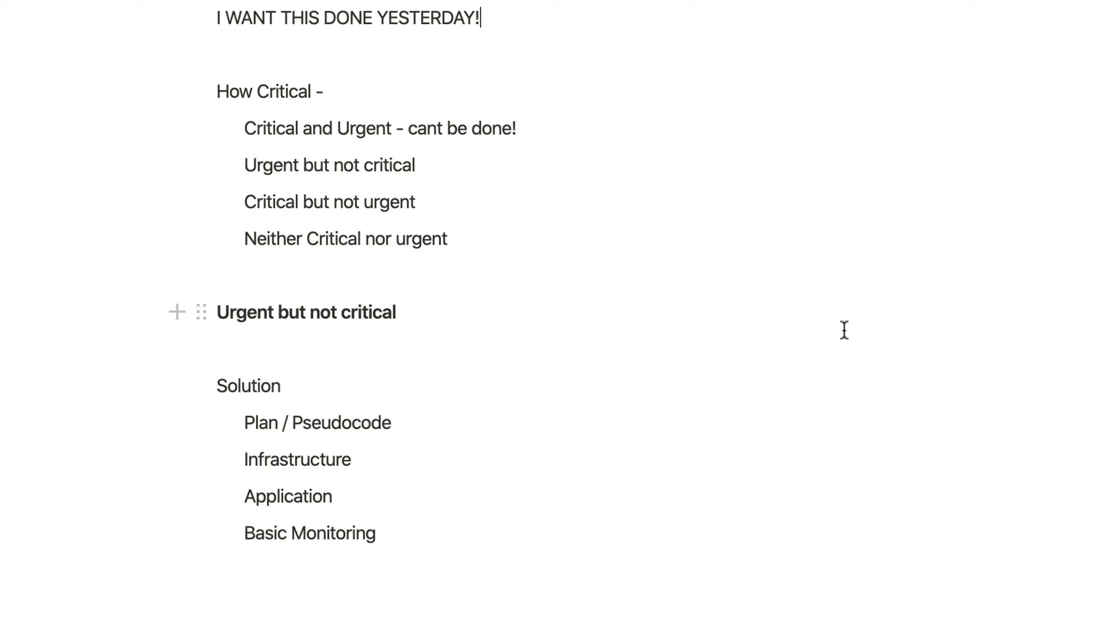
{"action": "scroll", "scroll_direction": "down", "scroll_amount": 3}
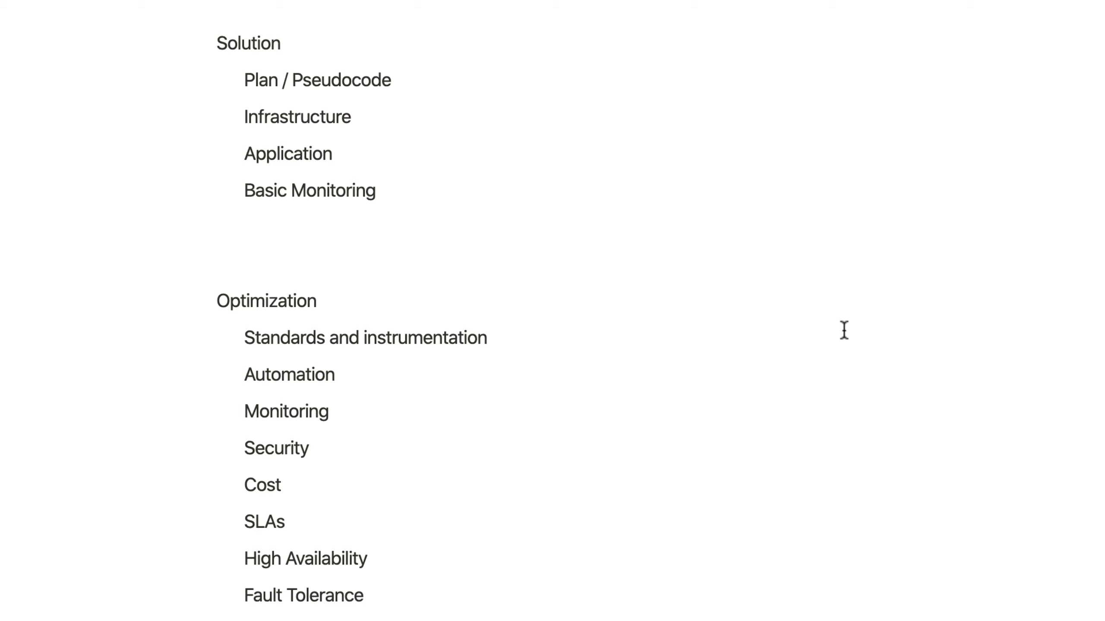
{"action": "scroll", "scroll_direction": "down", "scroll_amount": 3}
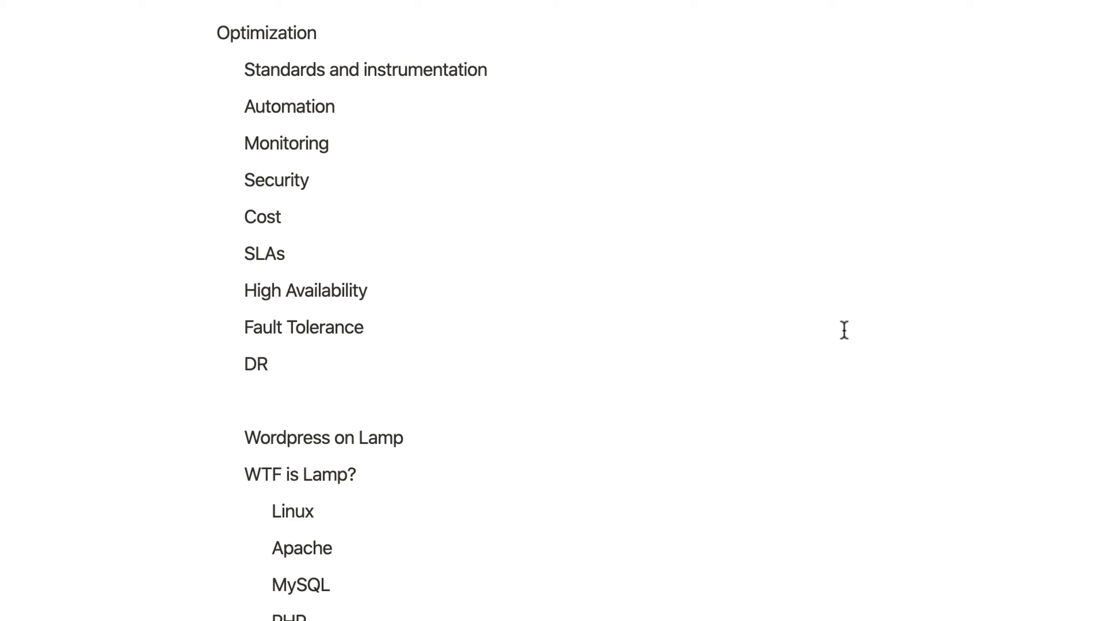
{"action": "scroll", "scroll_direction": "down", "scroll_amount": 3}
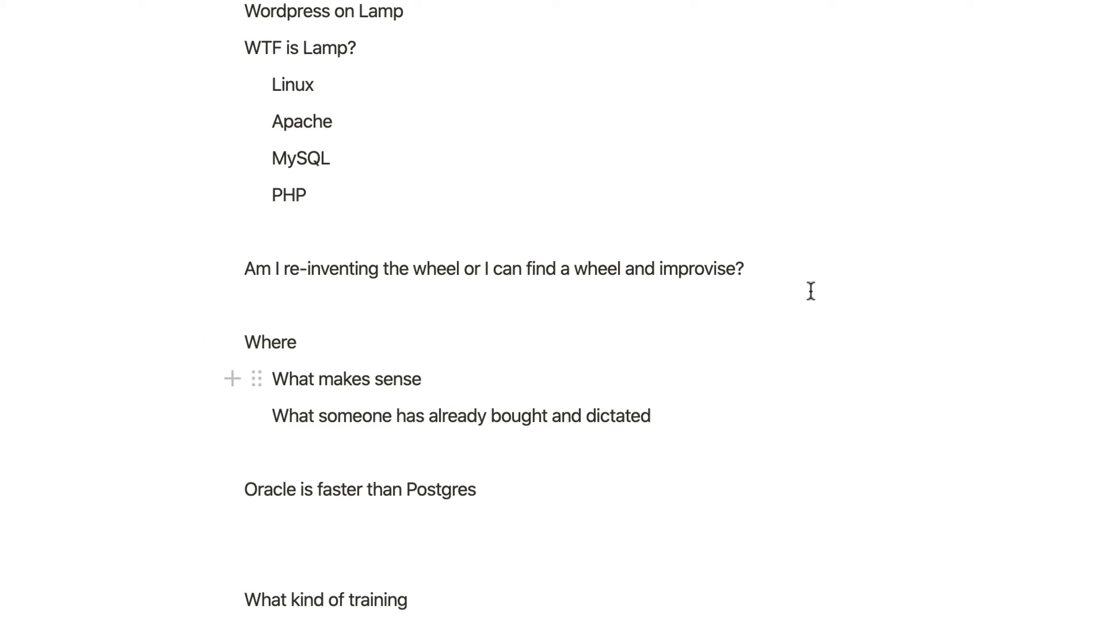
{"action": "mouse_move", "coordinate": [782, 278]}
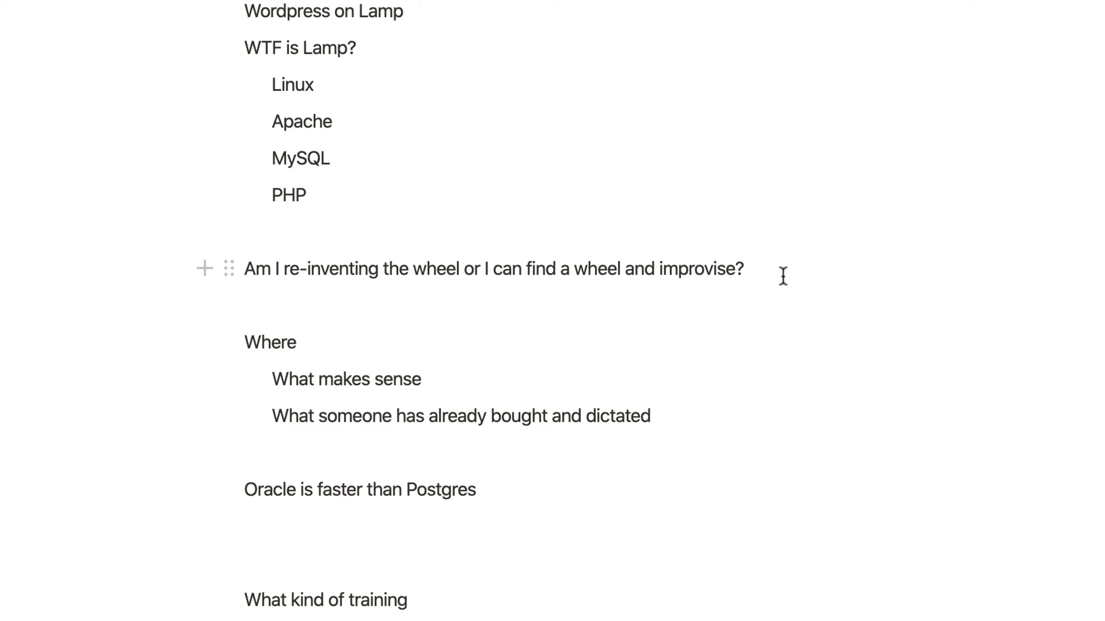